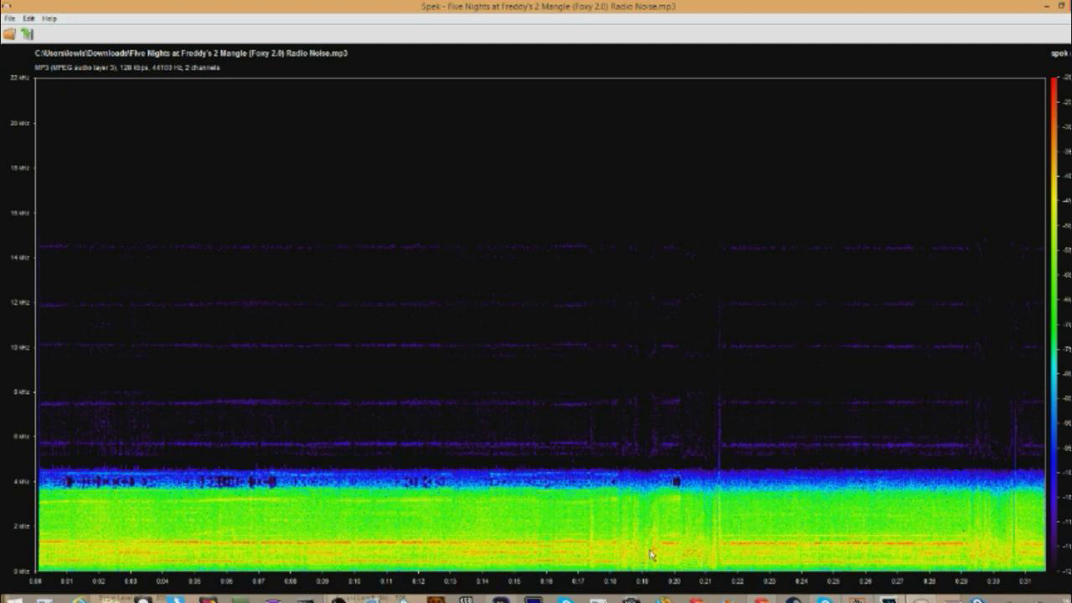
{"action": "mouse_move", "coordinate": [522, 391]}
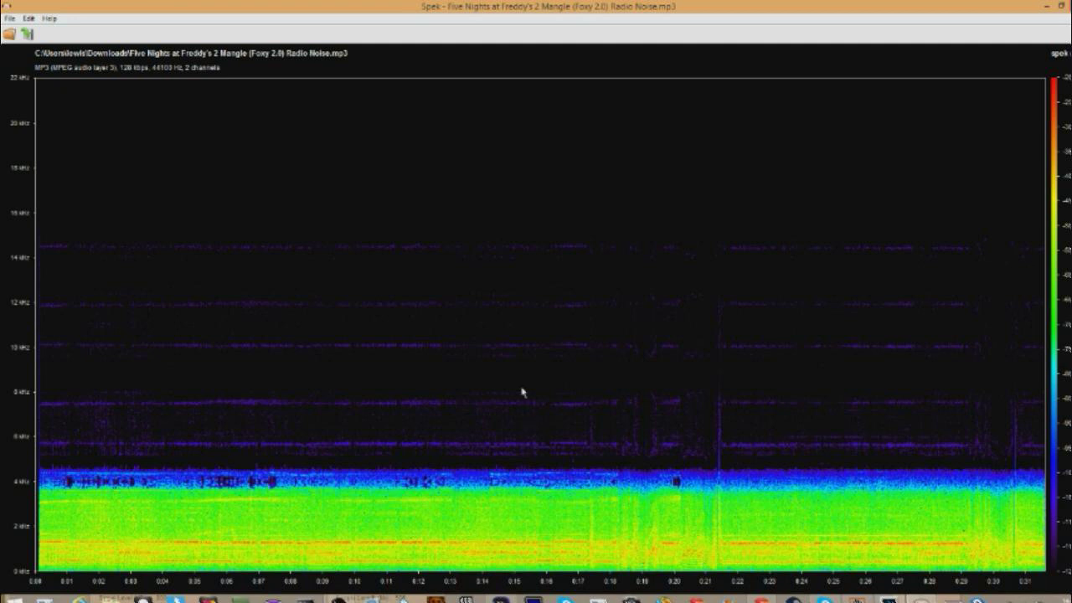
{"action": "mouse_move", "coordinate": [624, 521]}
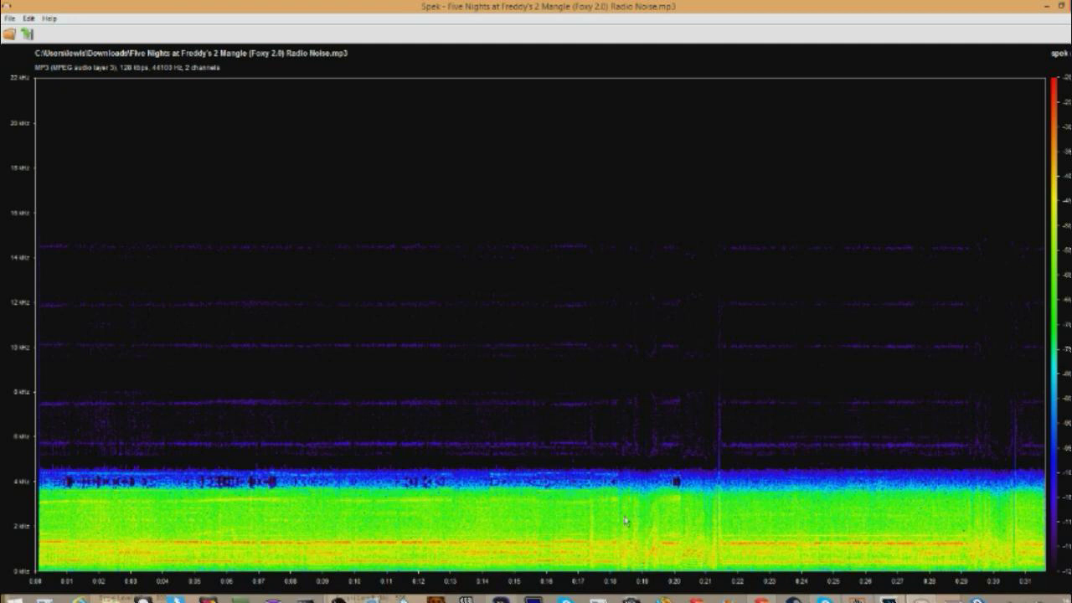
{"action": "mouse_move", "coordinate": [577, 545]}
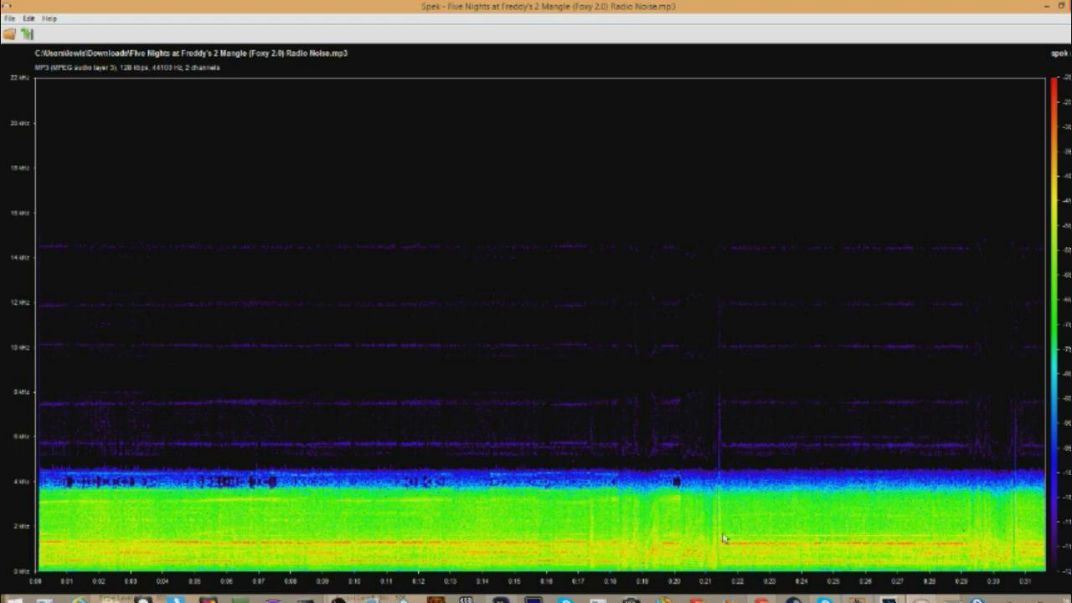
{"action": "mouse_move", "coordinate": [763, 541]}
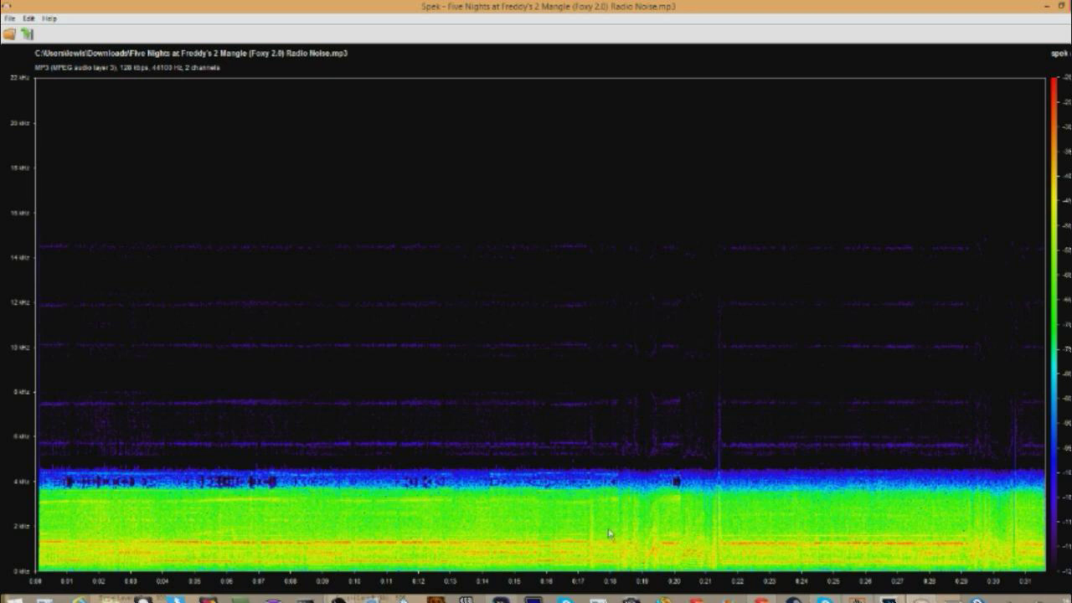
{"action": "mouse_move", "coordinate": [662, 433]}
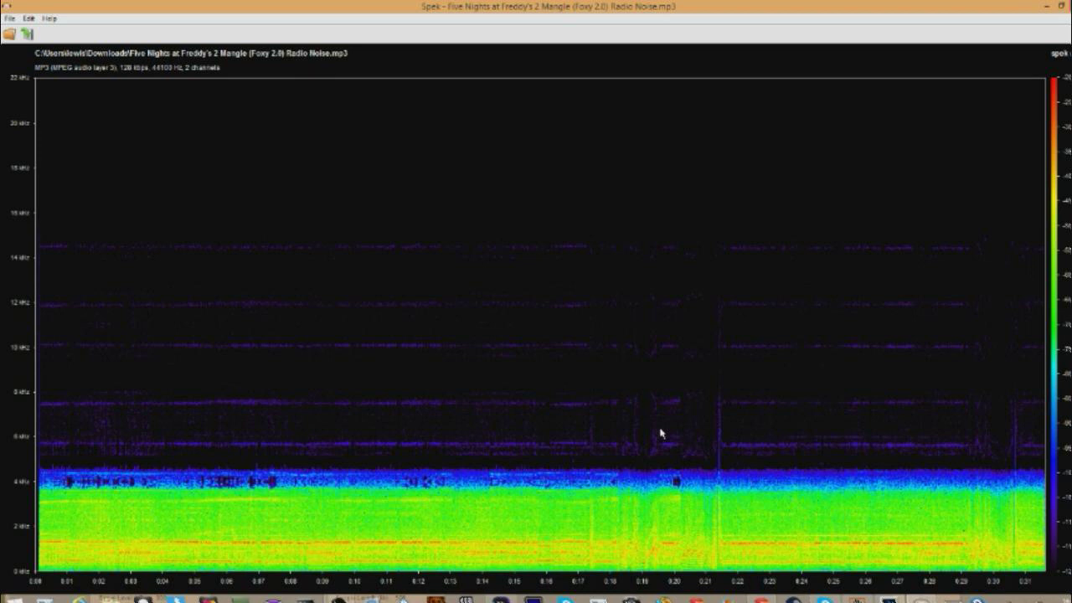
{"action": "mouse_move", "coordinate": [427, 494]}
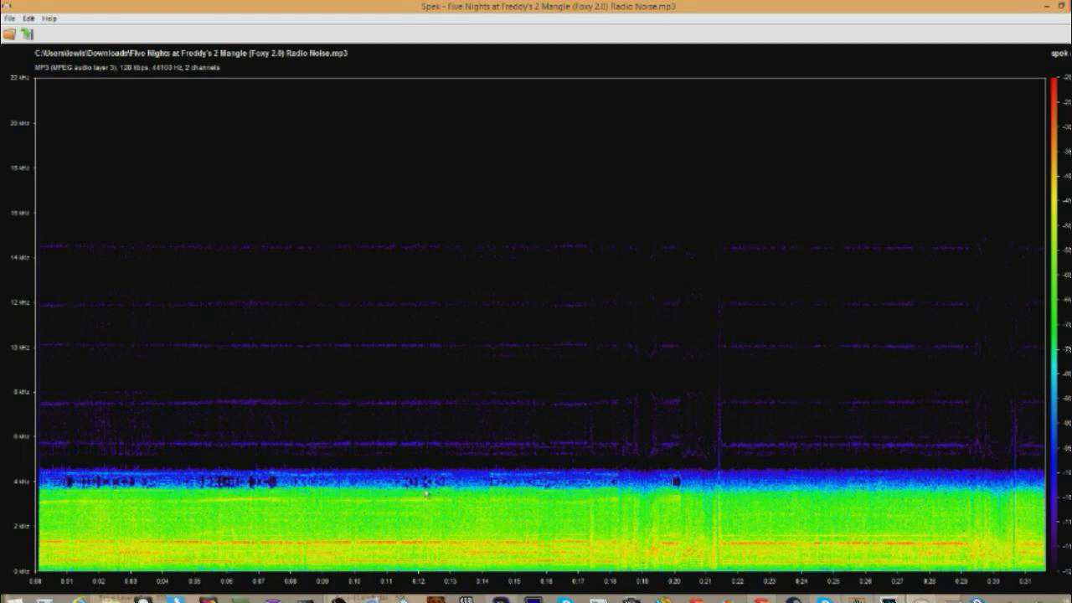
{"action": "mouse_move", "coordinate": [373, 339]}
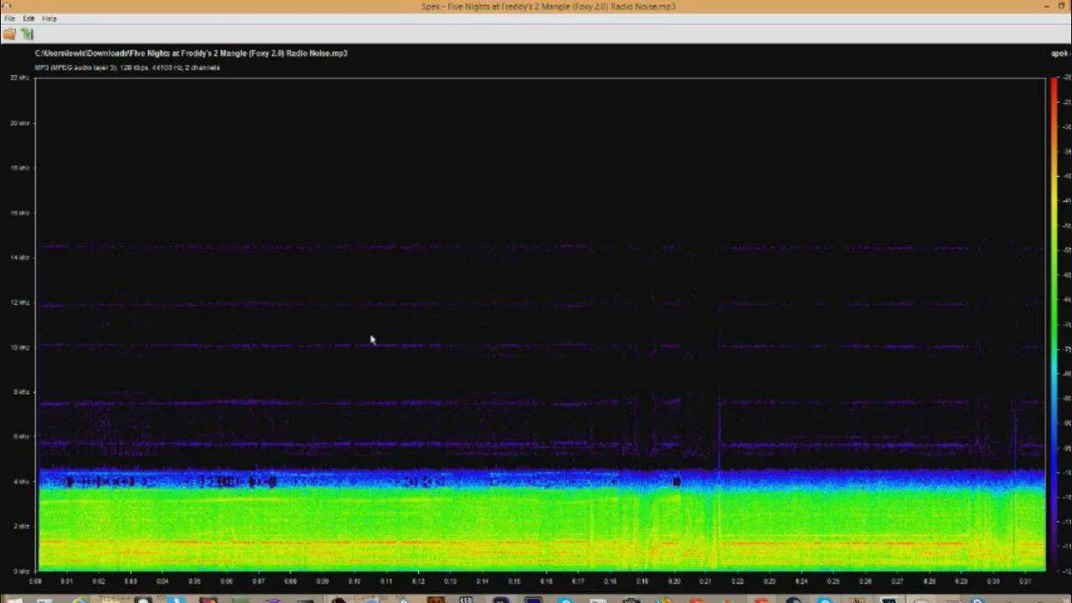
{"action": "mouse_move", "coordinate": [940, 429]}
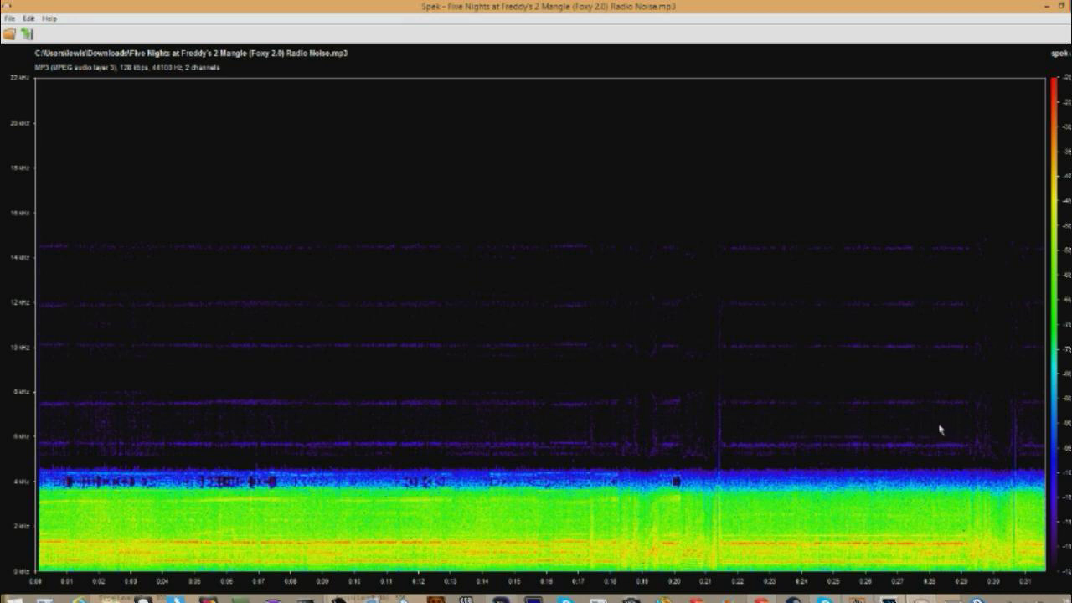
{"action": "mouse_move", "coordinate": [913, 405]}
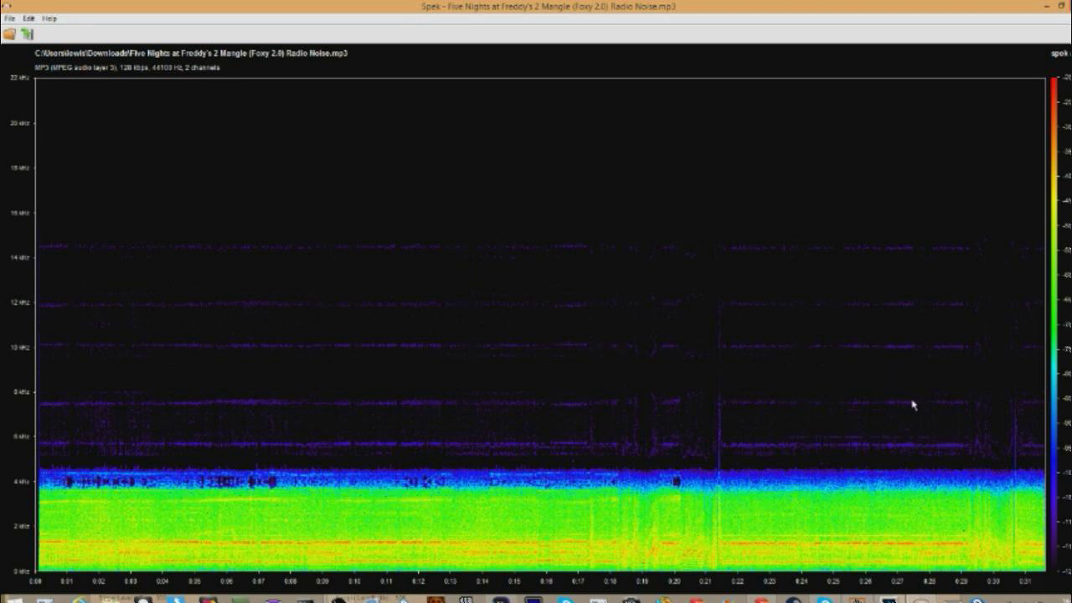
{"action": "mouse_move", "coordinate": [706, 389]}
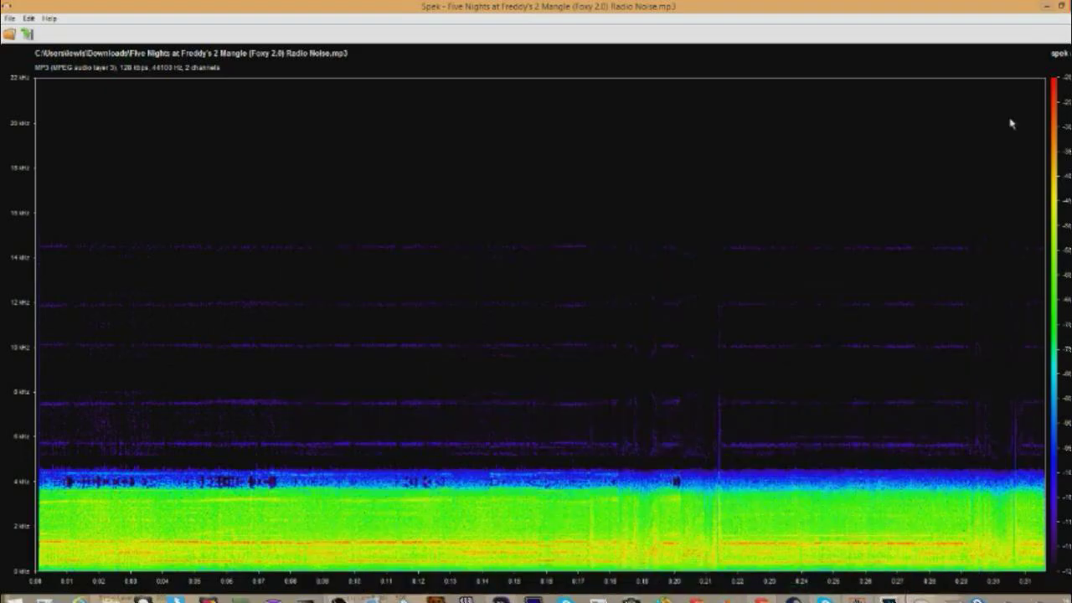
{"action": "mouse_move", "coordinate": [672, 450]}
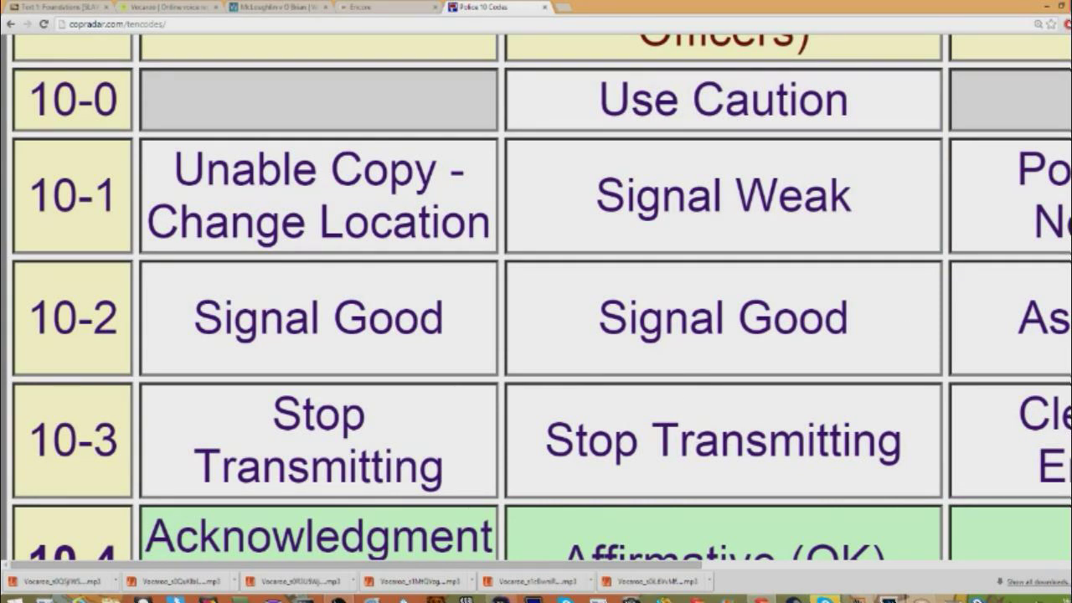
{"action": "scroll", "scroll_direction": "up", "scroll_amount": 3}
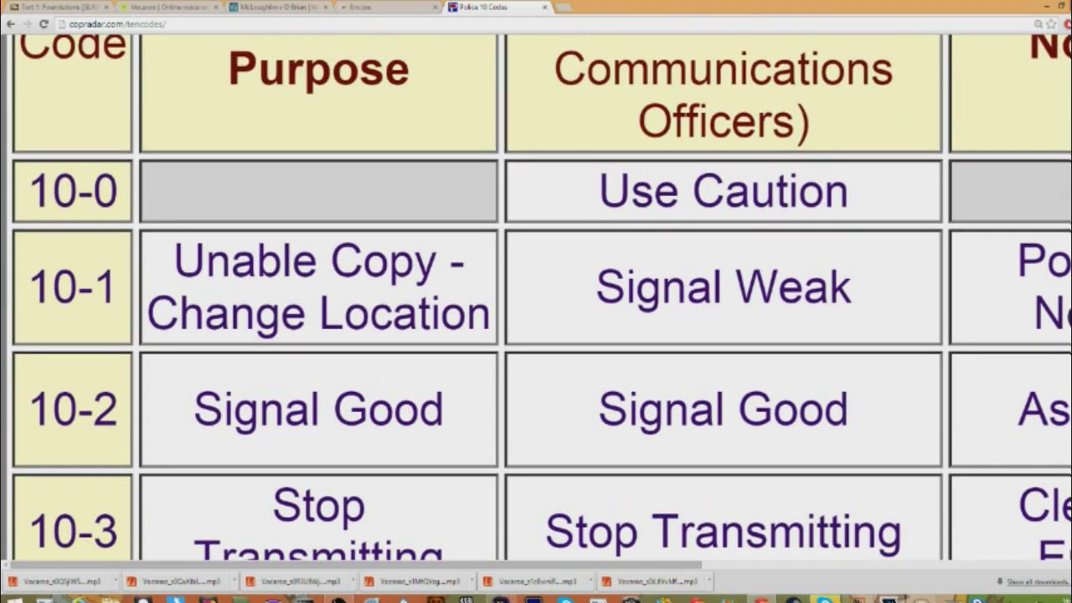
{"action": "mouse_move", "coordinate": [779, 366]}
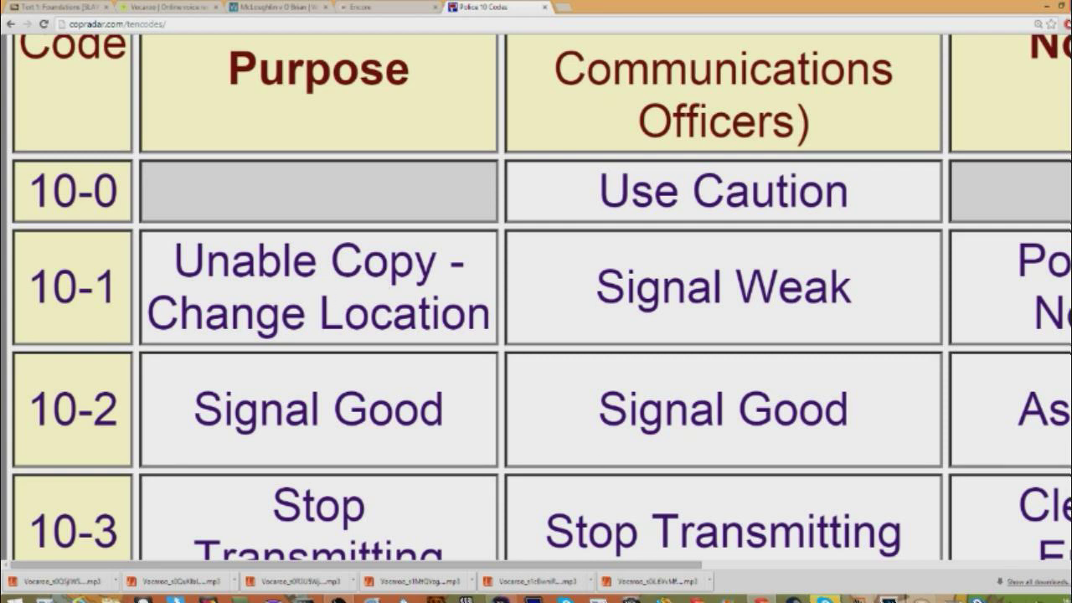
{"action": "scroll", "scroll_direction": "right", "scroll_amount": 3}
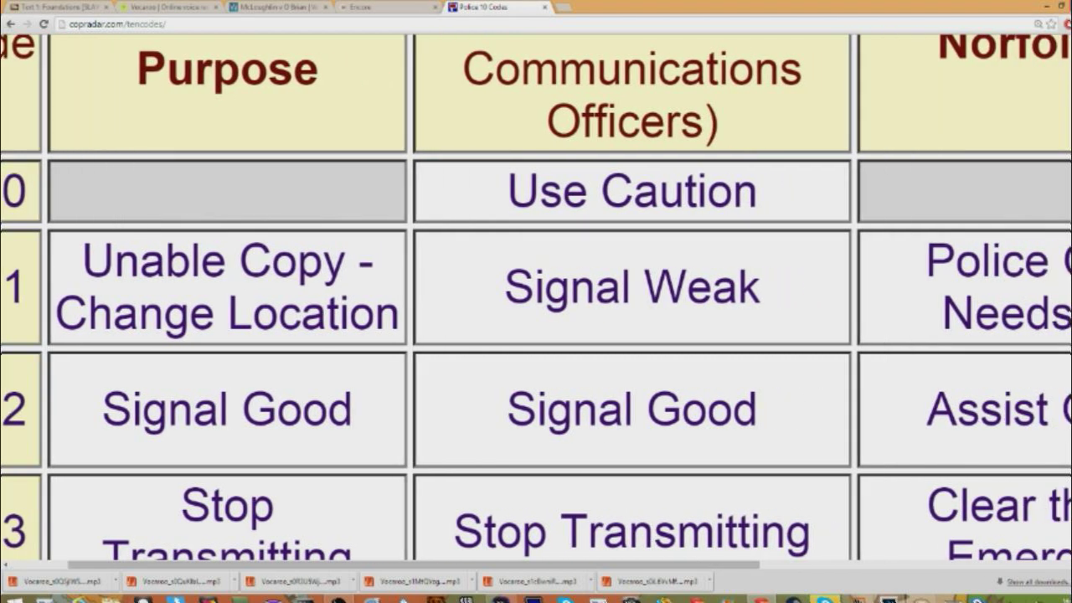
{"action": "scroll", "scroll_direction": "right", "scroll_amount": 3}
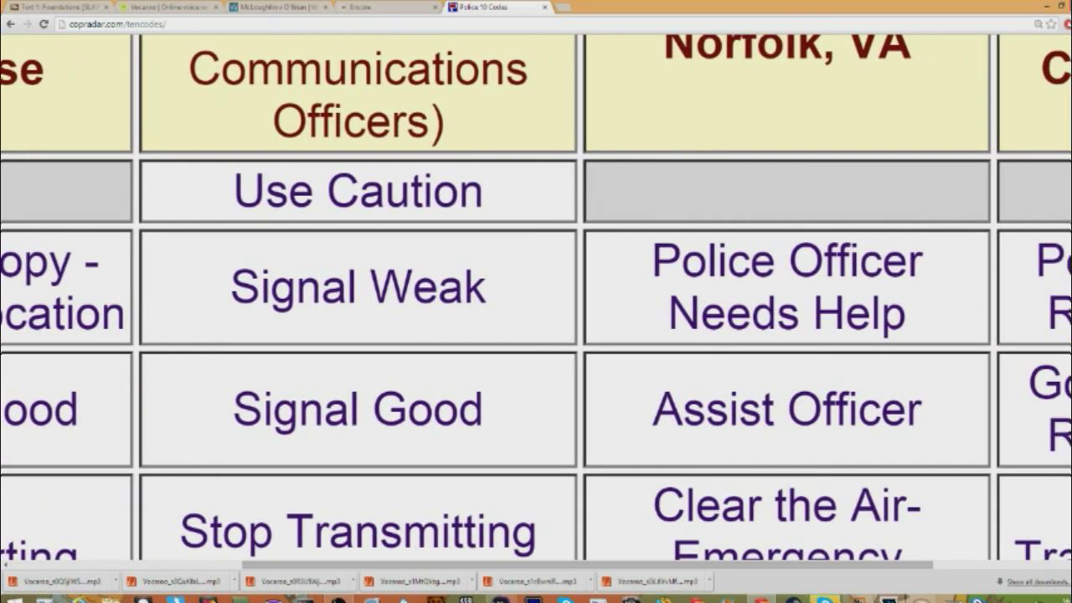
{"action": "scroll", "scroll_direction": "right", "scroll_amount": 3}
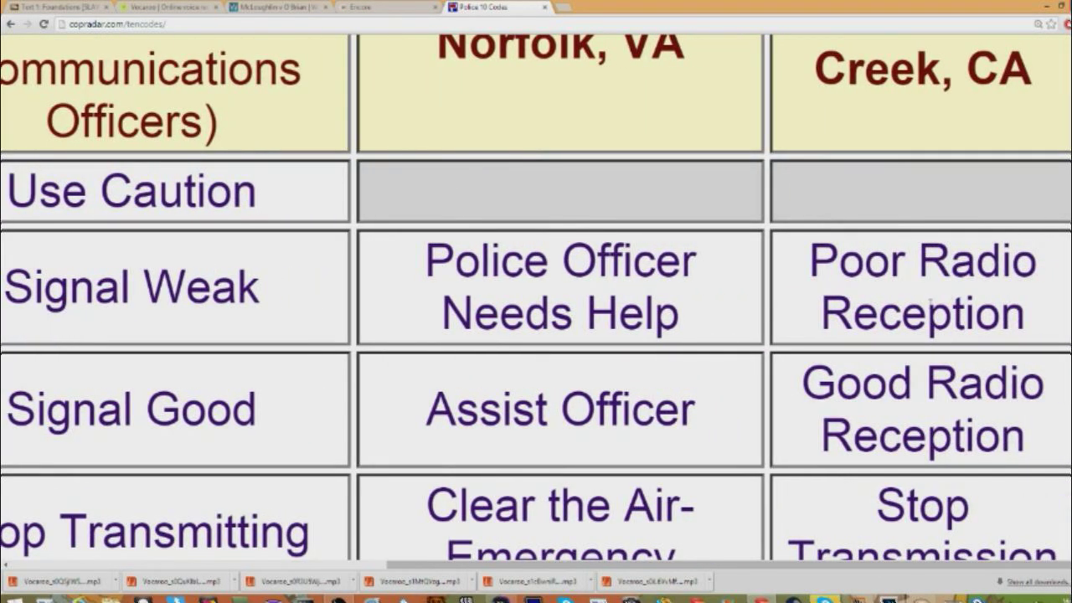